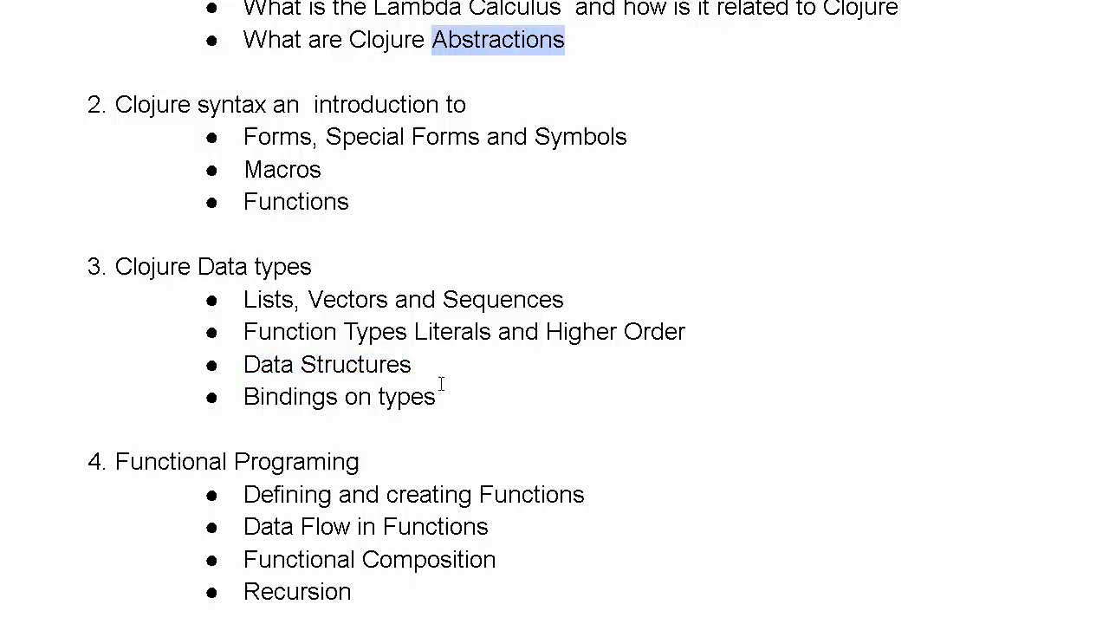
mouse_move(414, 364)
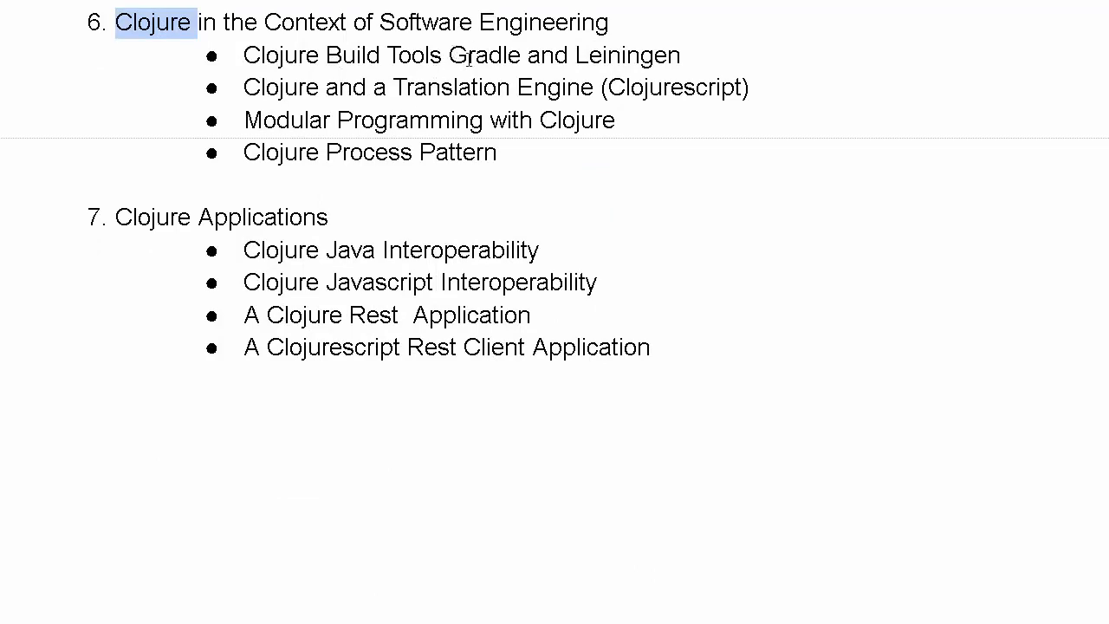
double_click(487, 54)
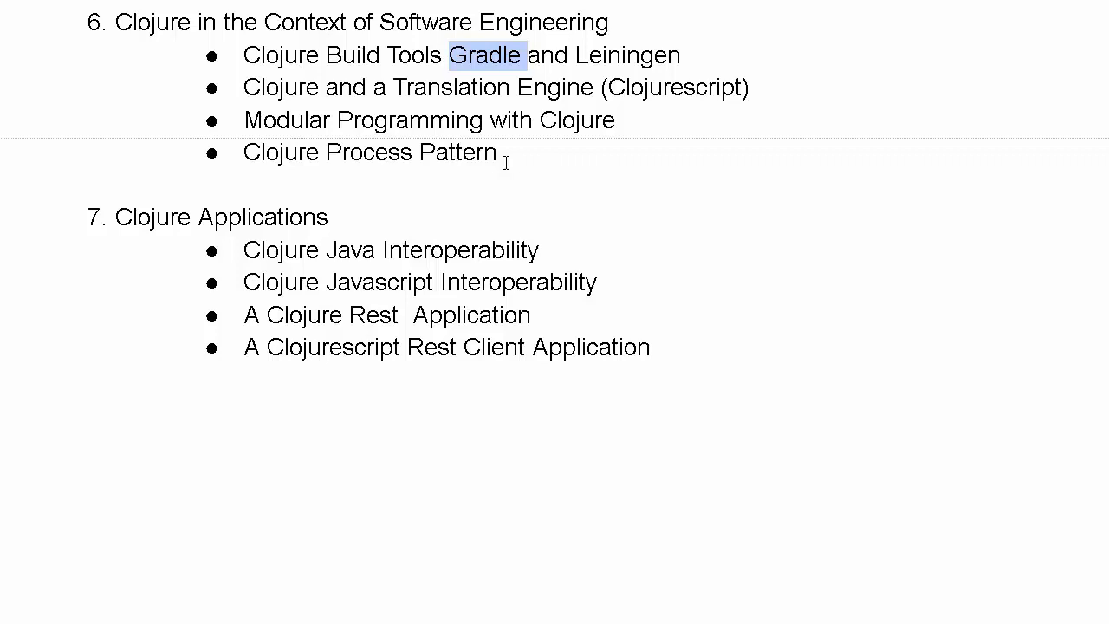
double_click(288, 119)
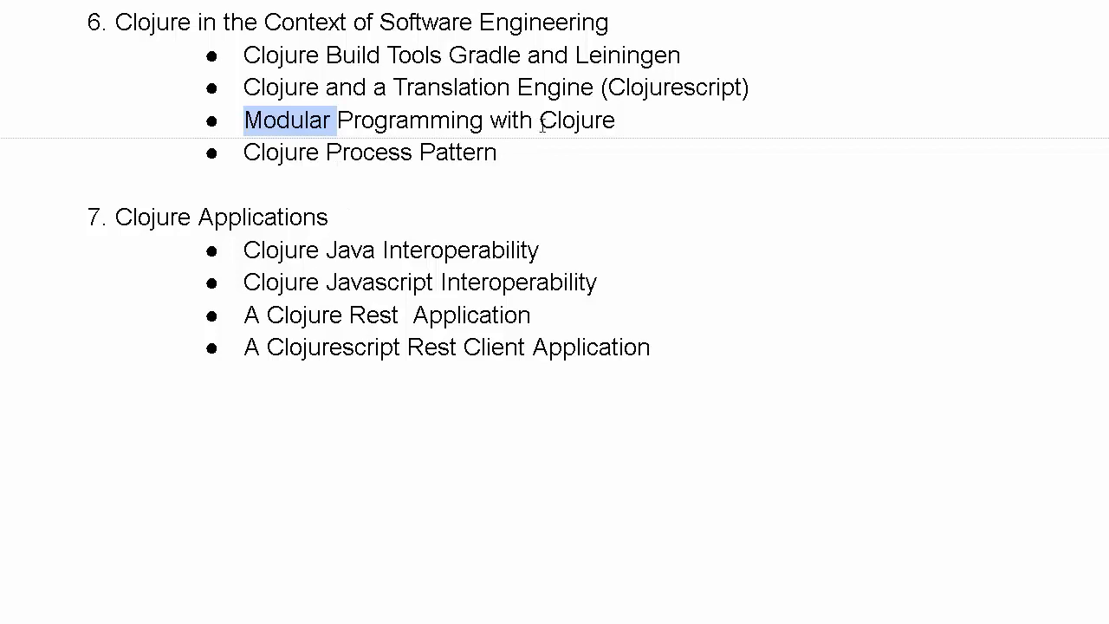